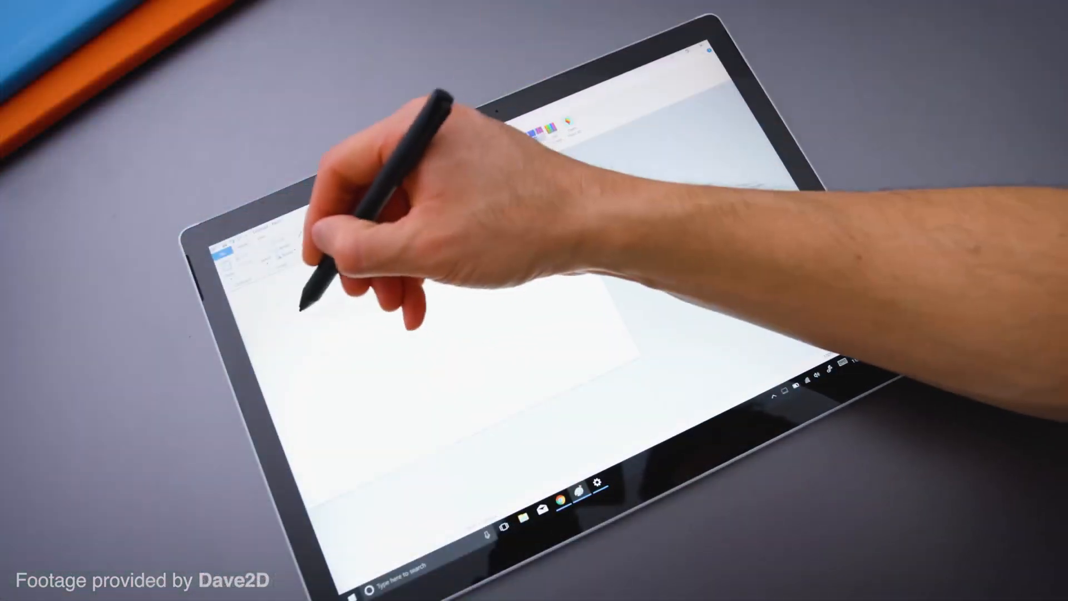
{"action": "left_click_drag", "start_coordinate": [320, 300], "coordinate": [449, 347]}
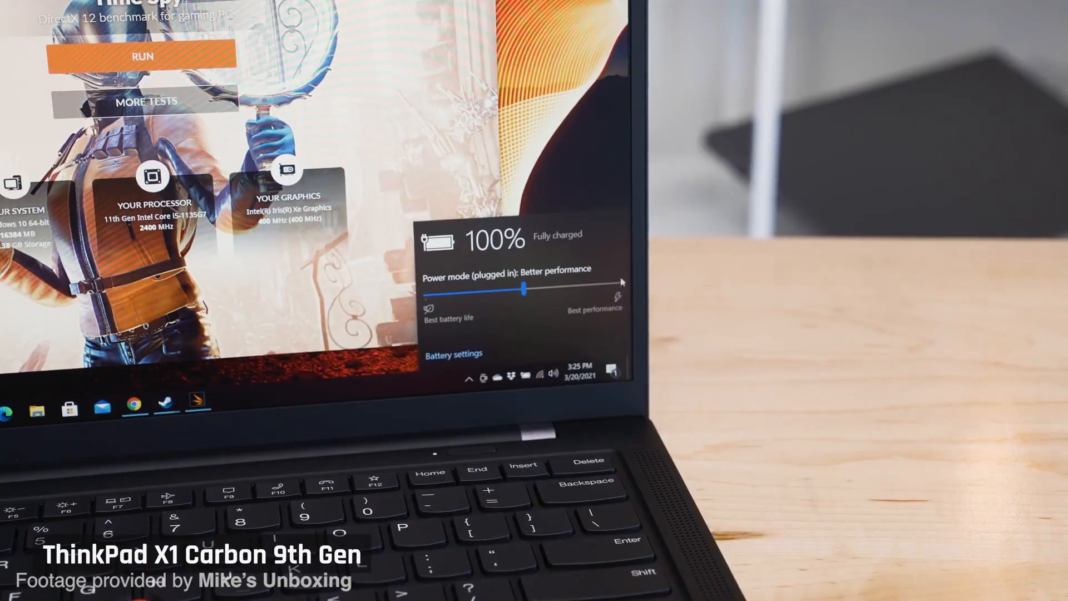
{"action": "left_click_drag", "start_coordinate": [526, 288], "coordinate": [619, 287]}
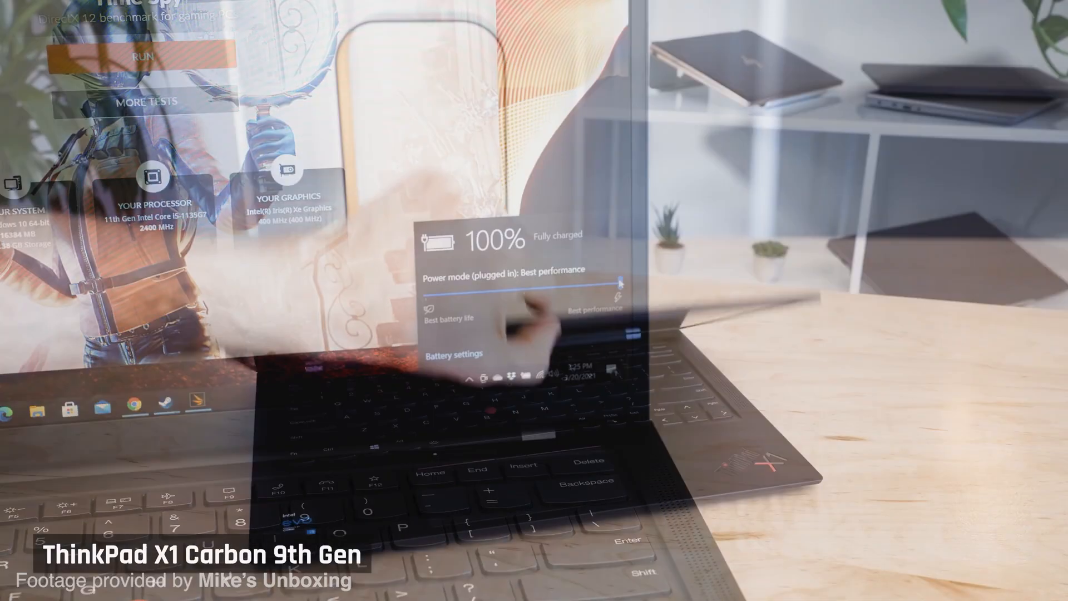